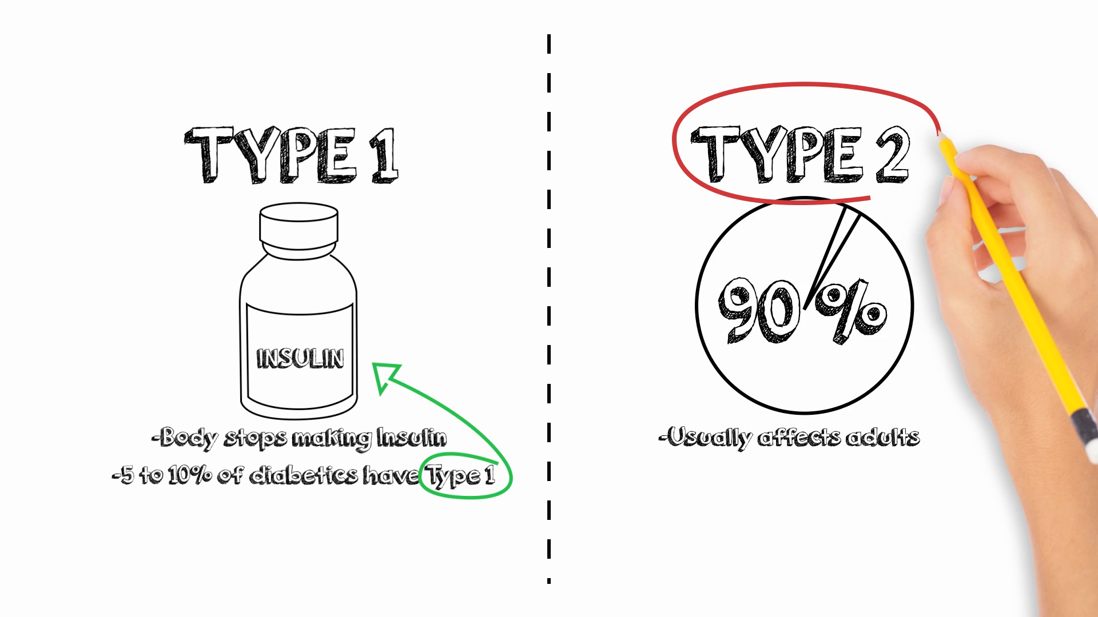
left_click_drag(945, 147, 377, 343)
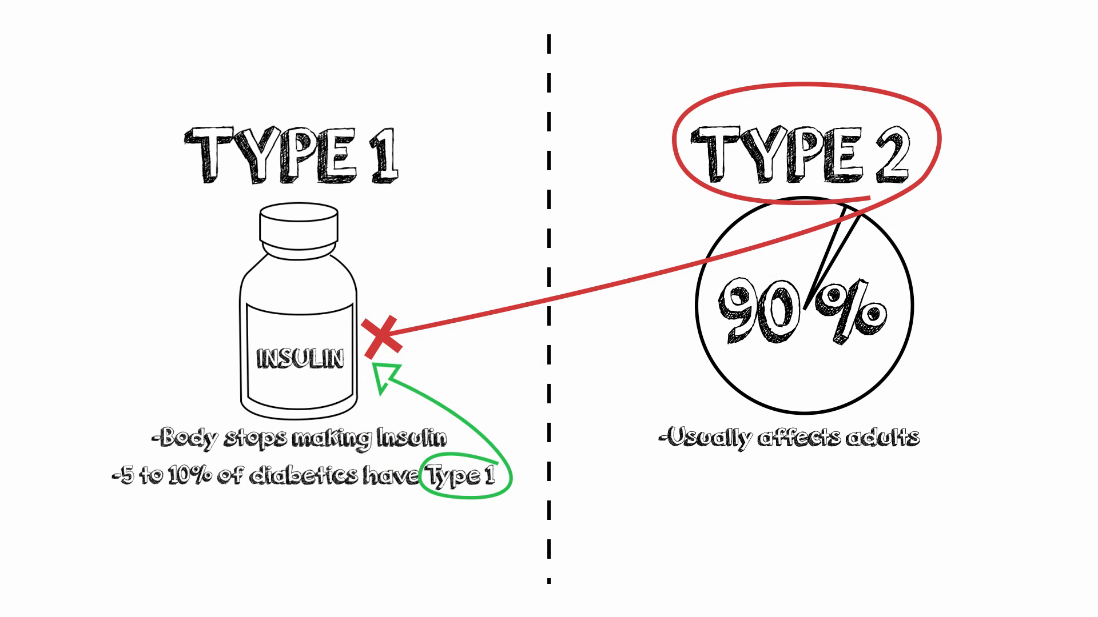
scroll("down", 3)
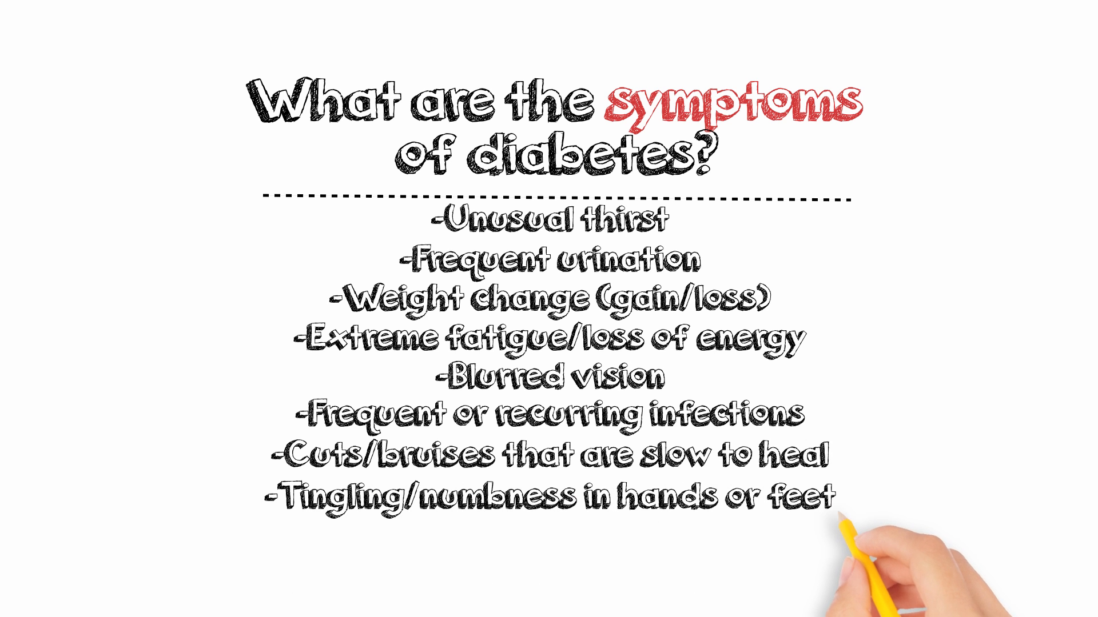
type("Trouble getting/maintaining an")
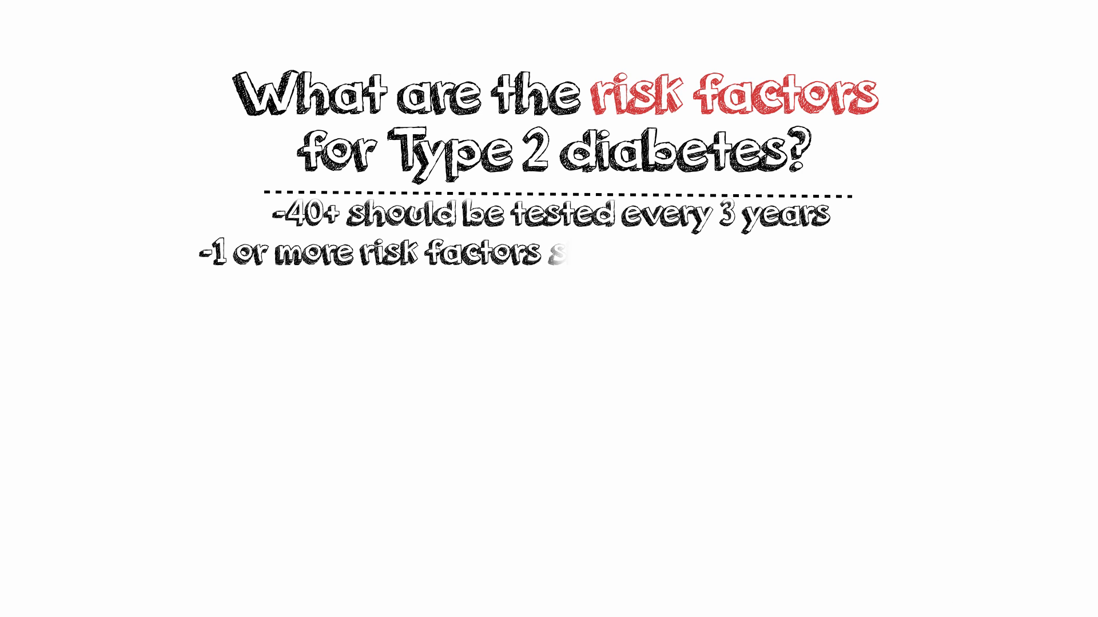
type("should test frequently")
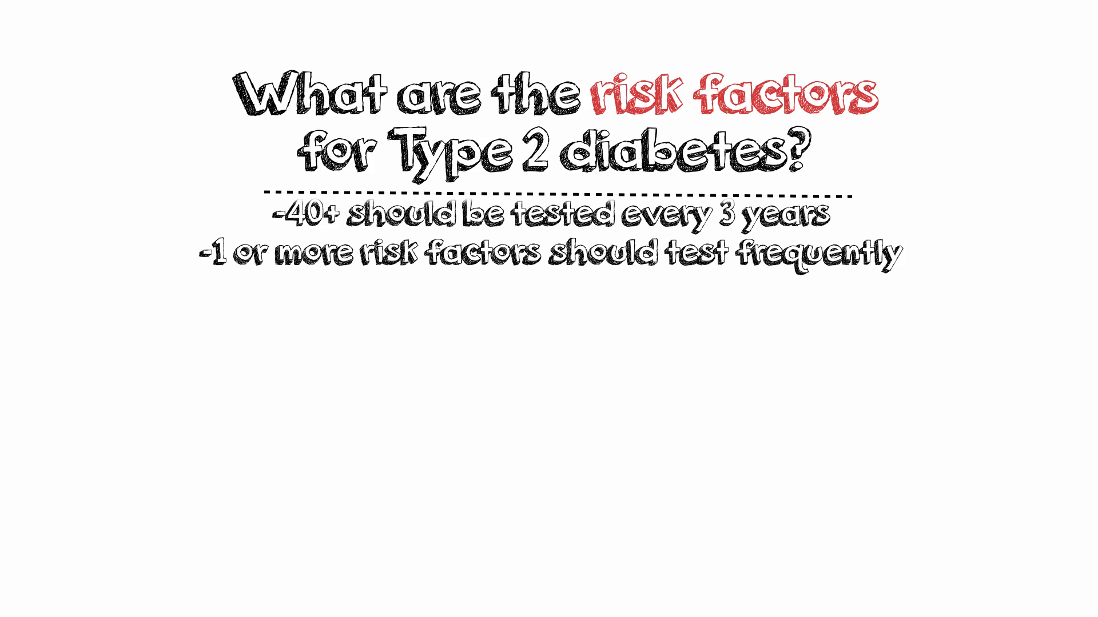